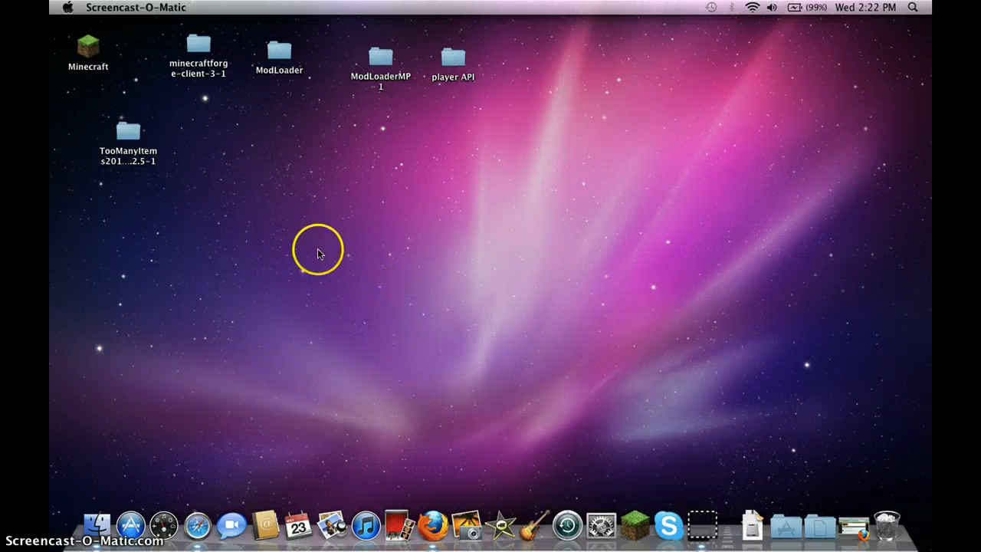
pyautogui.moveTo(617, 339)
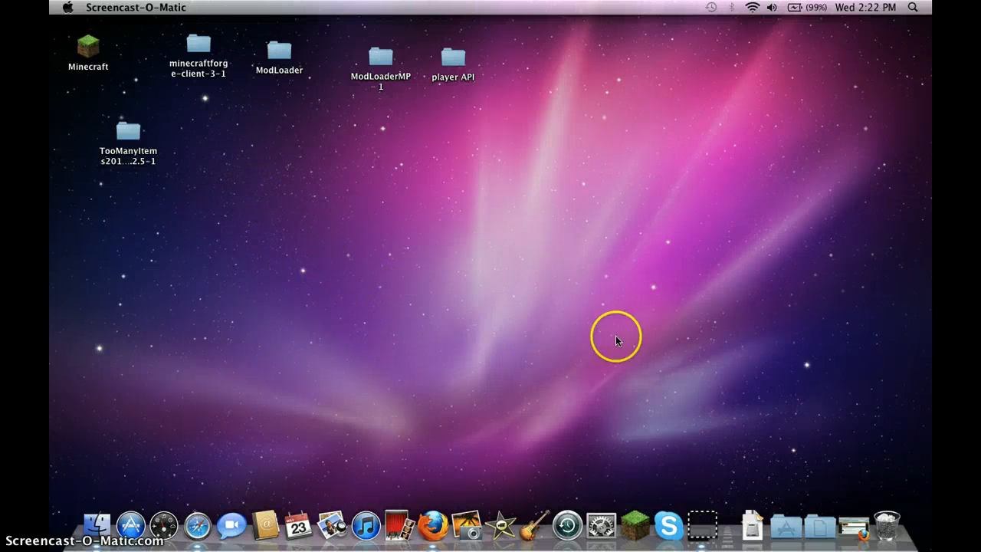
pyautogui.moveTo(812, 533)
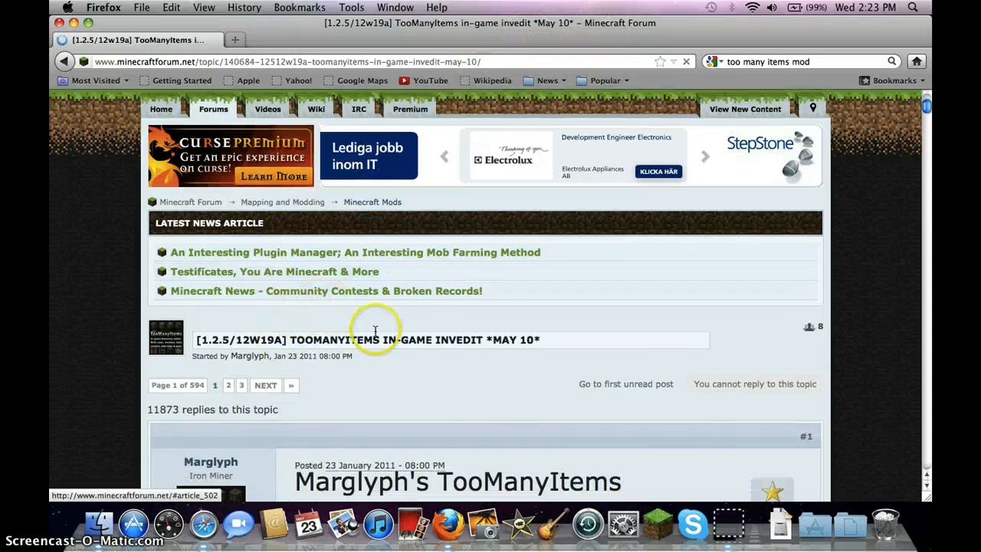
# Scroll the TooManyItems forum thread down to the Minecraft 1.2.5 download section
pyautogui.scroll(-3)
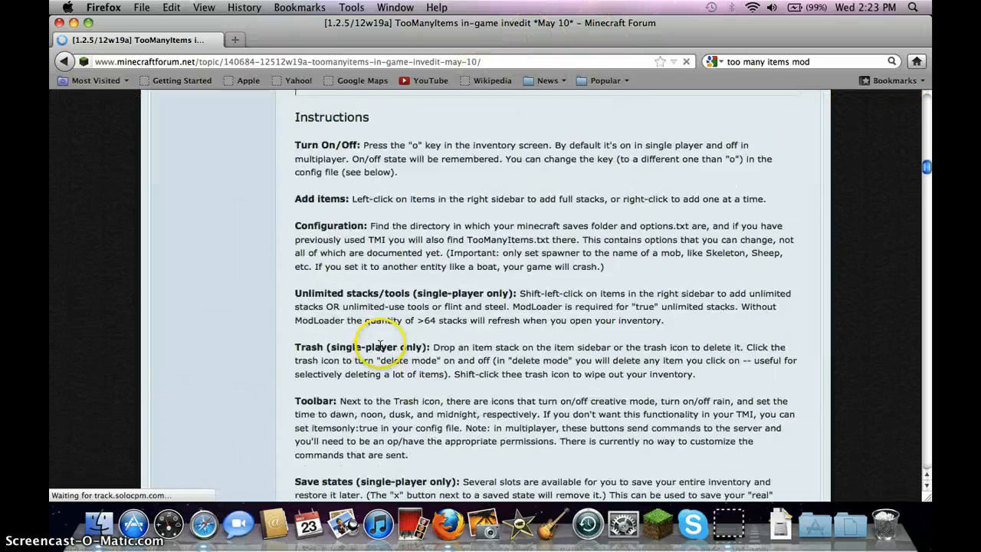
pyautogui.scroll(-3)
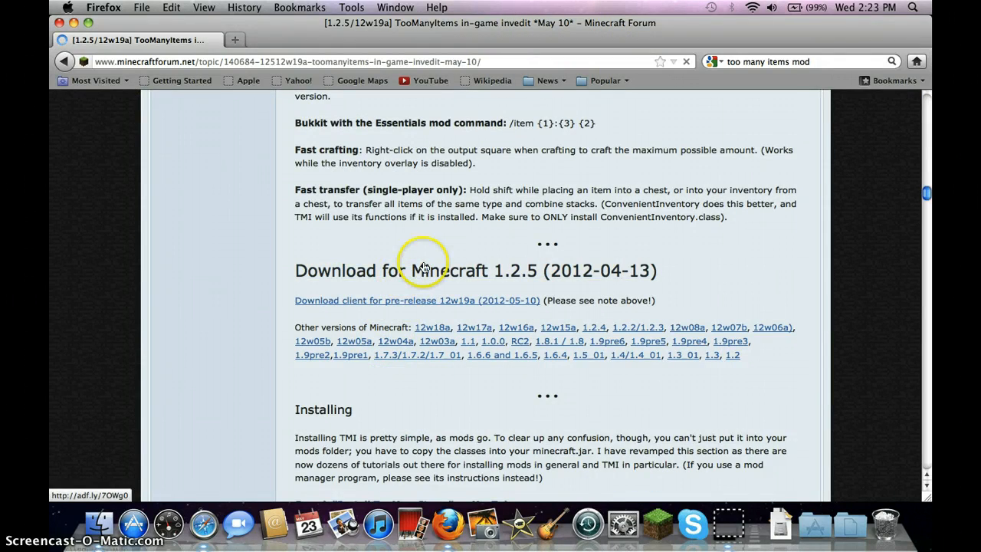
pyautogui.moveTo(410, 278)
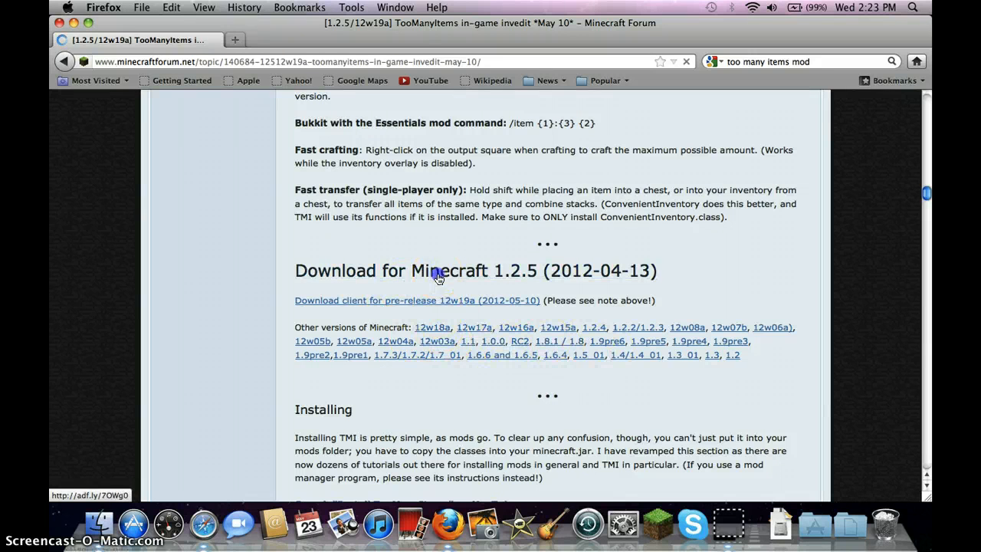
# Download the TooManyItems 1.2.5 zip past the adf.ly ad and open it with Archive Utility
pyautogui.click(416, 301)
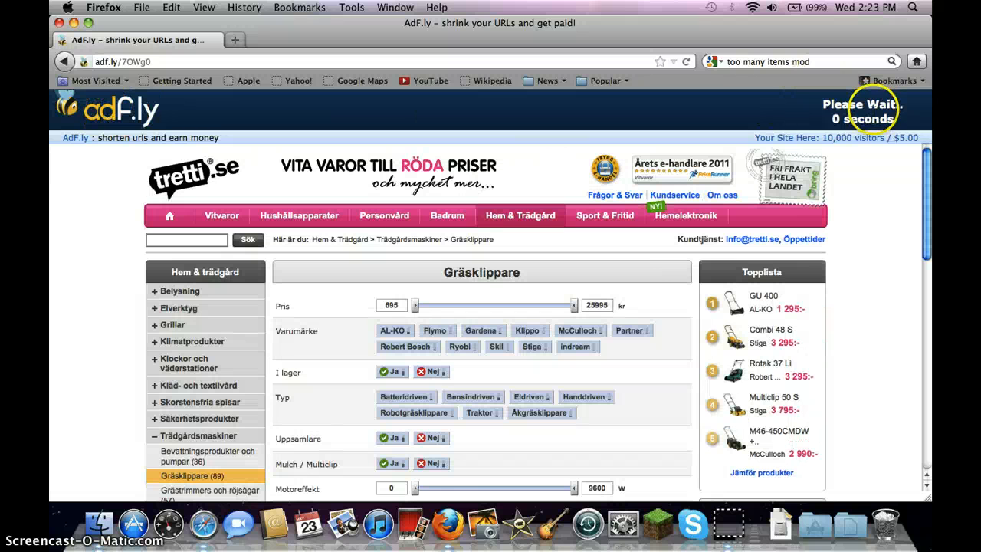
pyautogui.moveTo(849, 111)
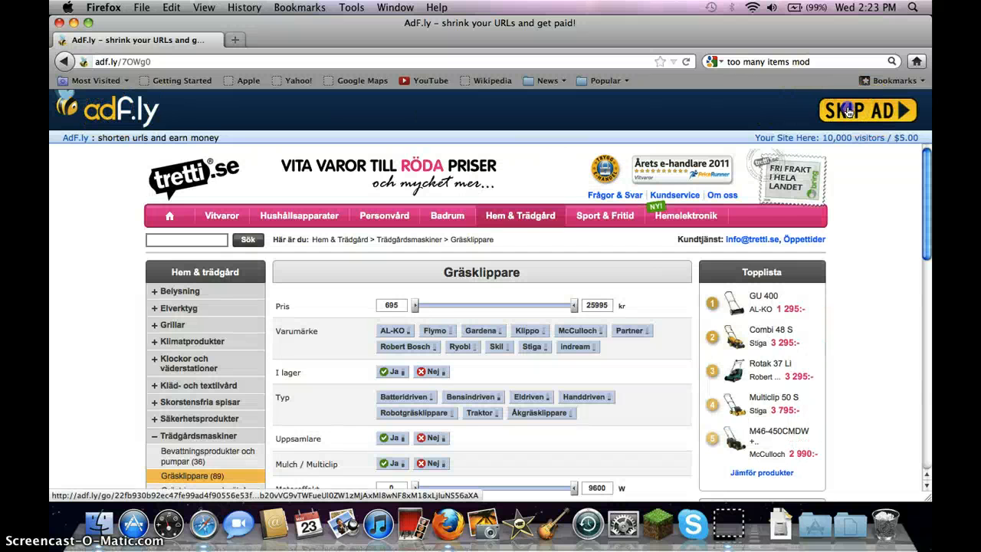
pyautogui.click(866, 110)
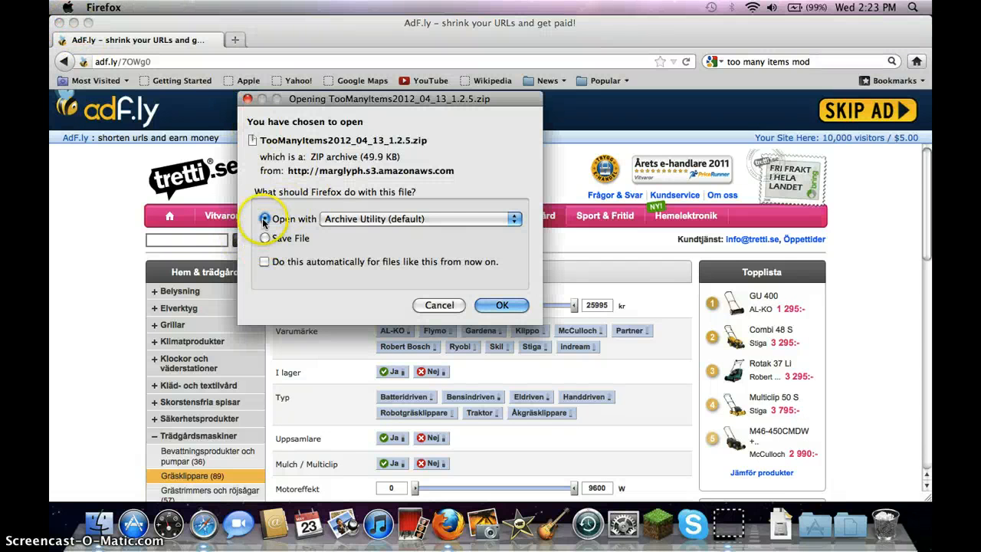
pyautogui.moveTo(371, 230)
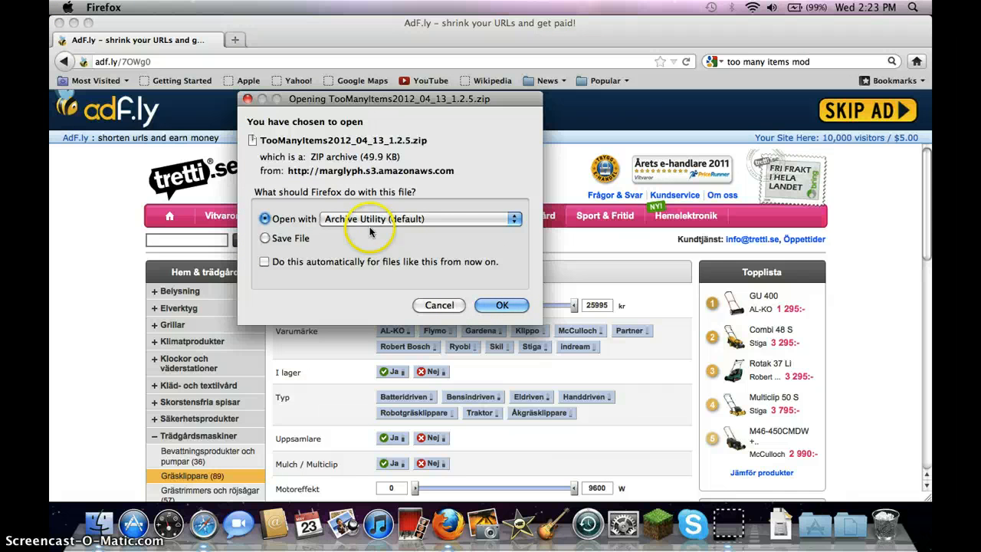
pyautogui.moveTo(495, 283)
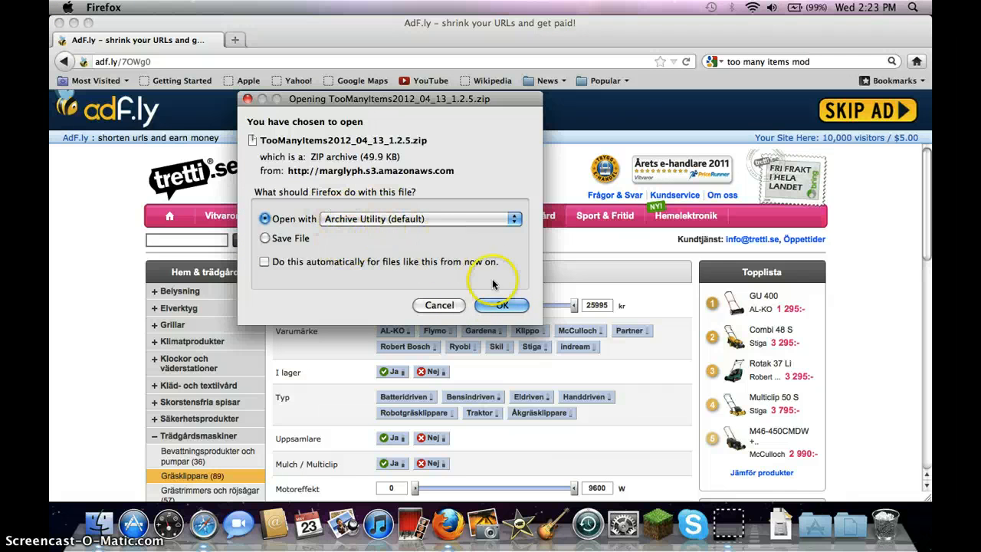
pyautogui.click(501, 305)
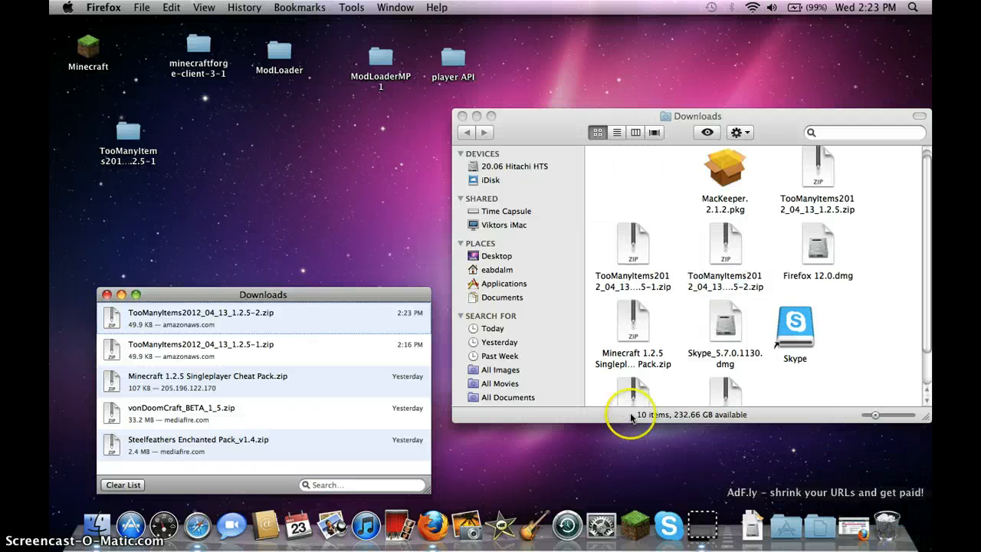
# Close the Downloads folder window and open the extracted TooManyItems folder on the desktop
pyautogui.rightClick(201, 318)
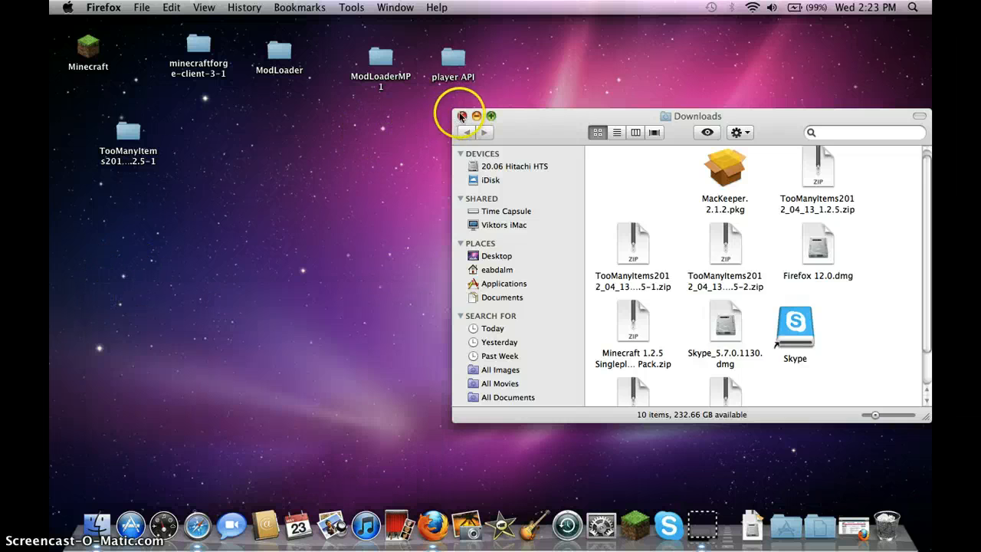
pyautogui.click(462, 117)
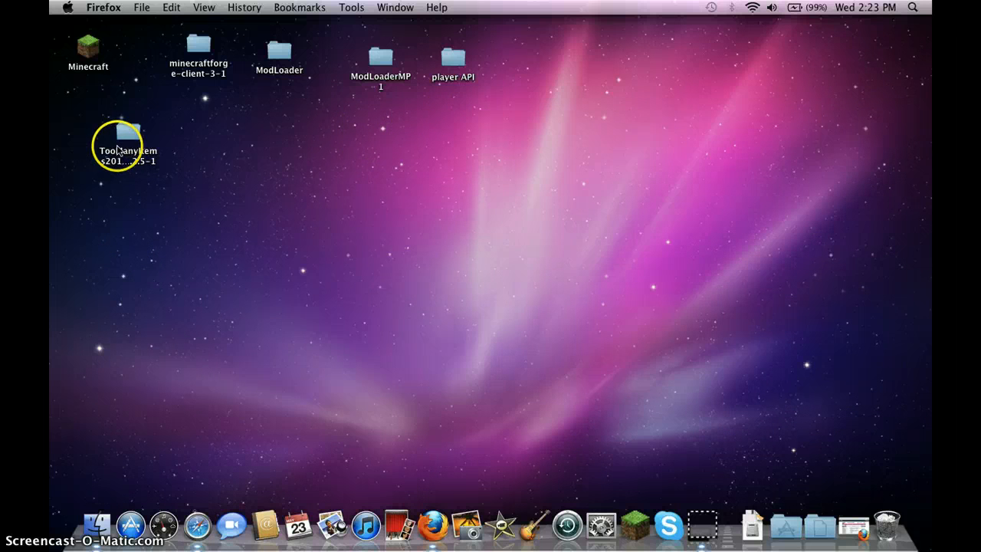
pyautogui.doubleClick(128, 134)
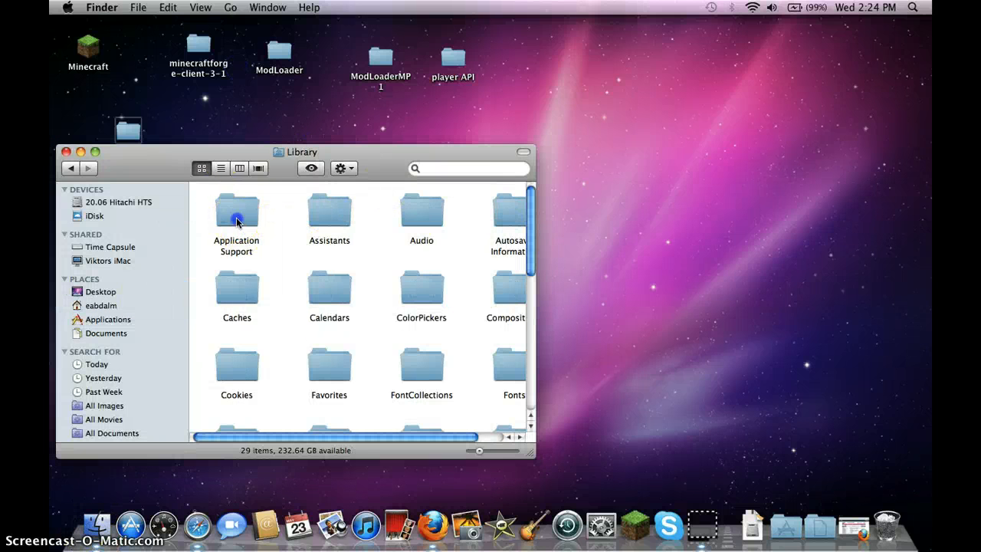
# Browse Application Support into the minecraft folder and bring up the bin folder's actions
pyautogui.doubleClick(236, 211)
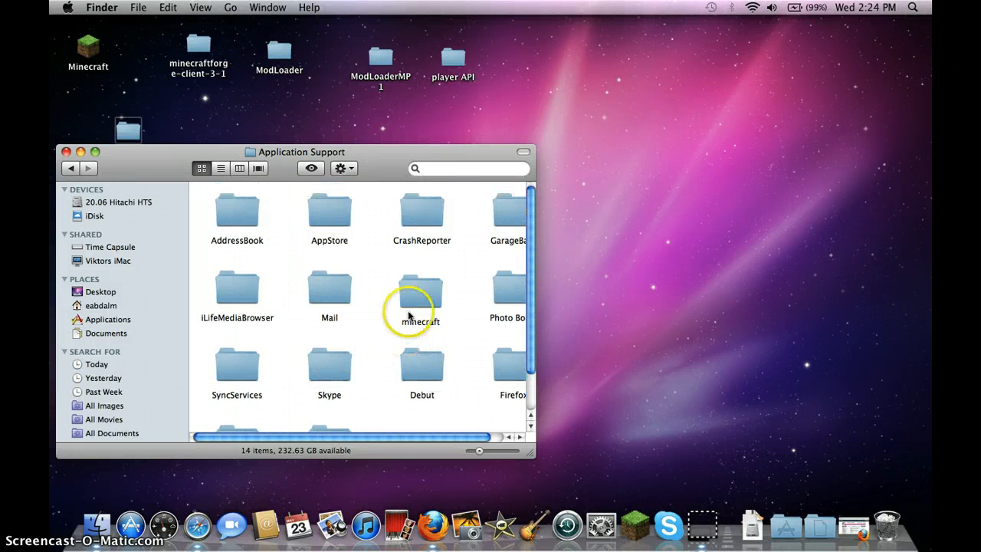
pyautogui.doubleClick(422, 291)
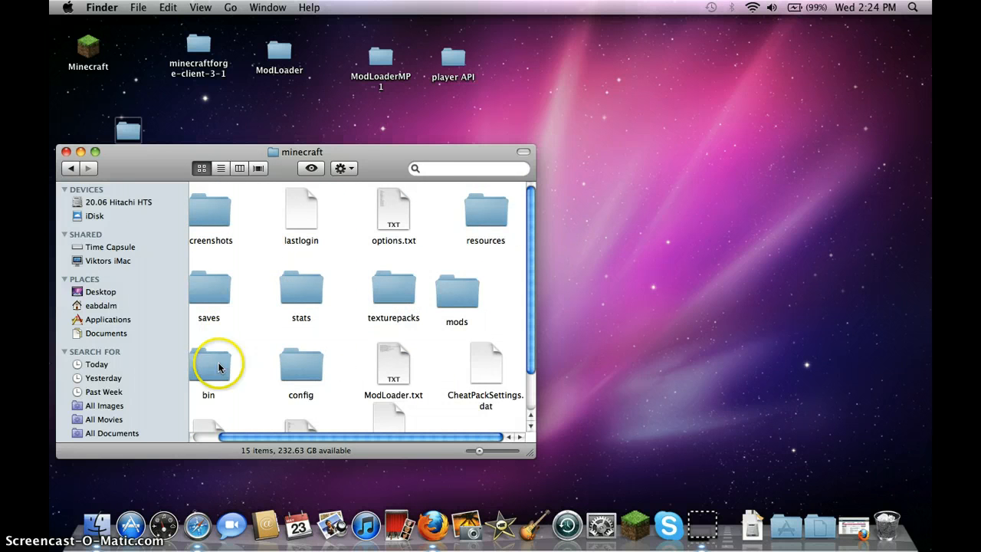
pyautogui.rightClick(218, 364)
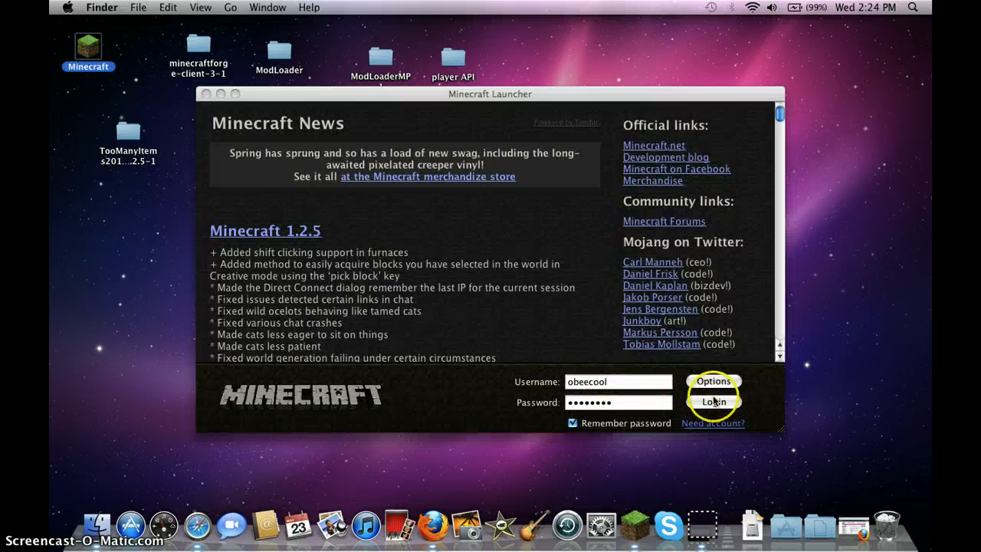
# Log in from the Minecraft Launcher to start the game
pyautogui.click(713, 402)
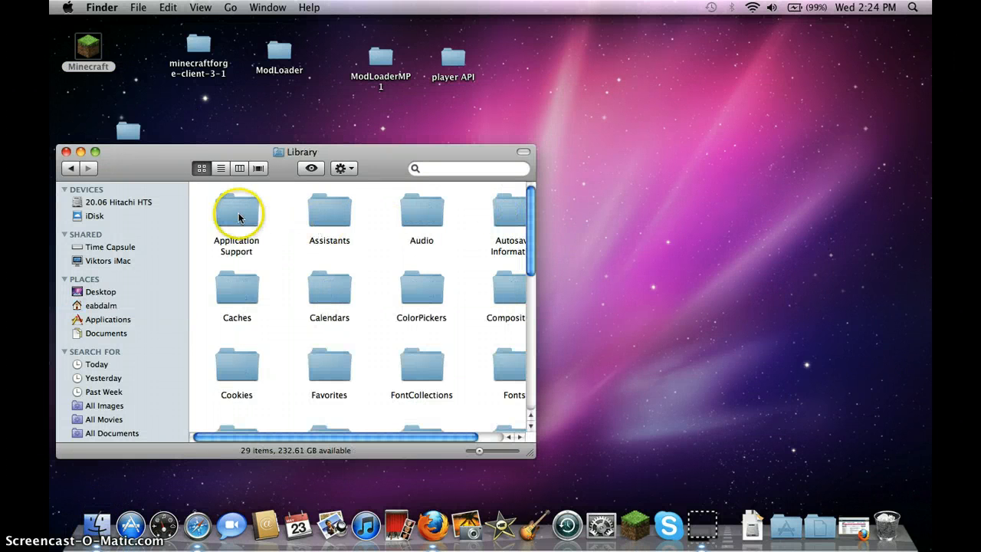
# Enter Application Support, briefly open Debut and Logs, then open minecraft and its bin folder
pyautogui.doubleClick(236, 212)
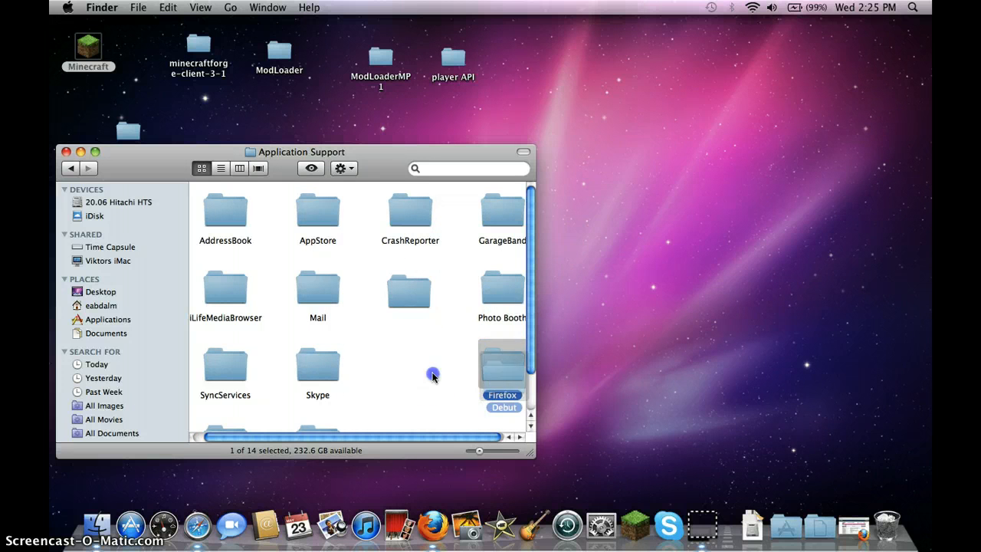
pyautogui.rightClick(417, 370)
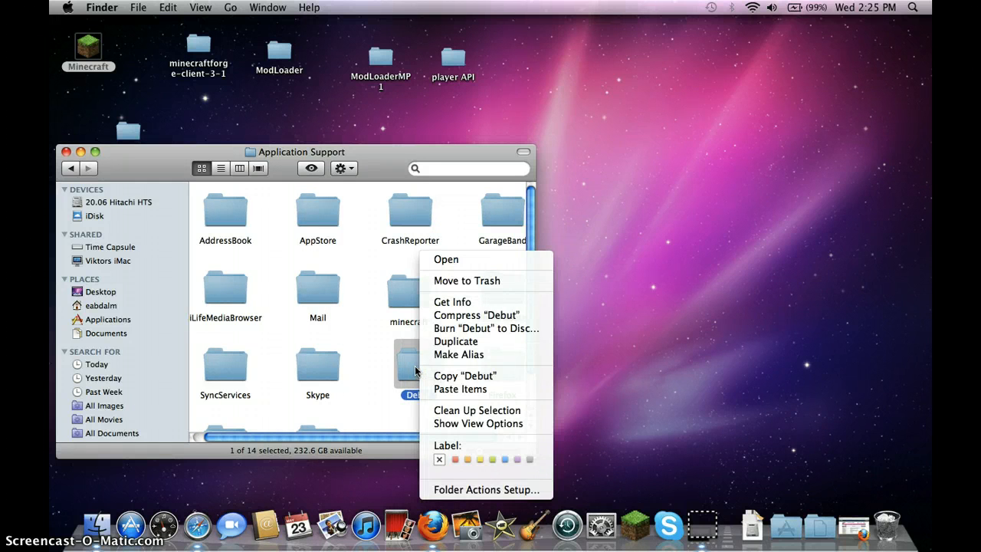
pyautogui.click(445, 259)
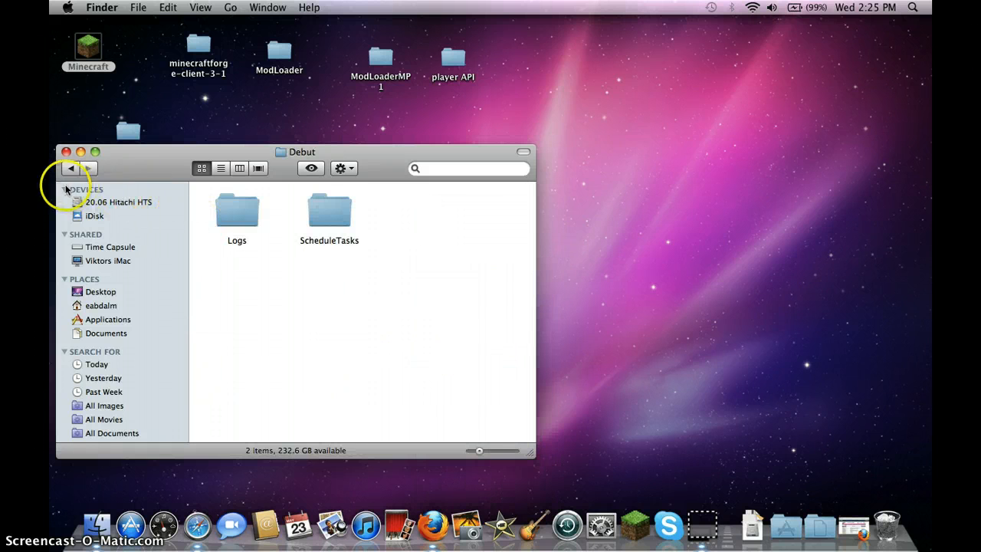
pyautogui.doubleClick(236, 211)
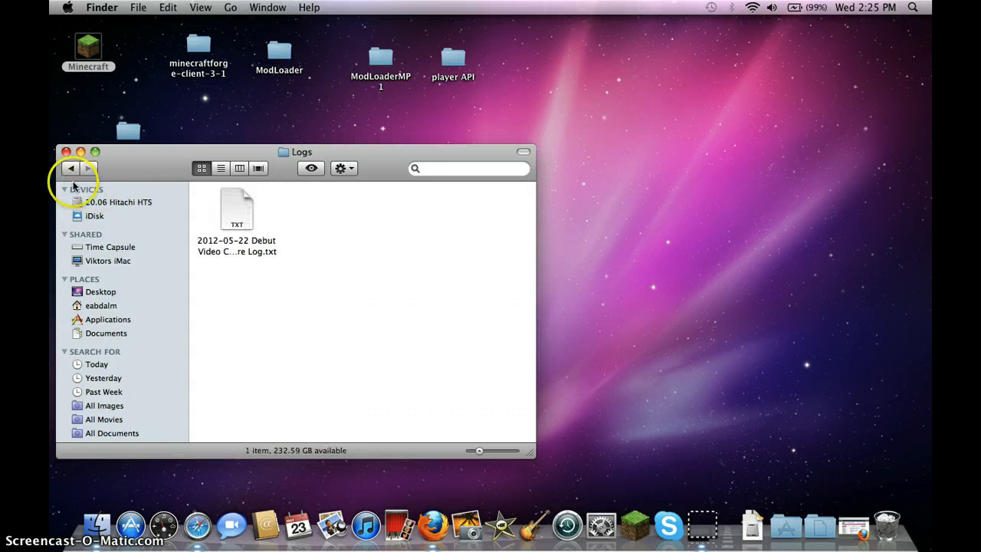
pyautogui.click(69, 168)
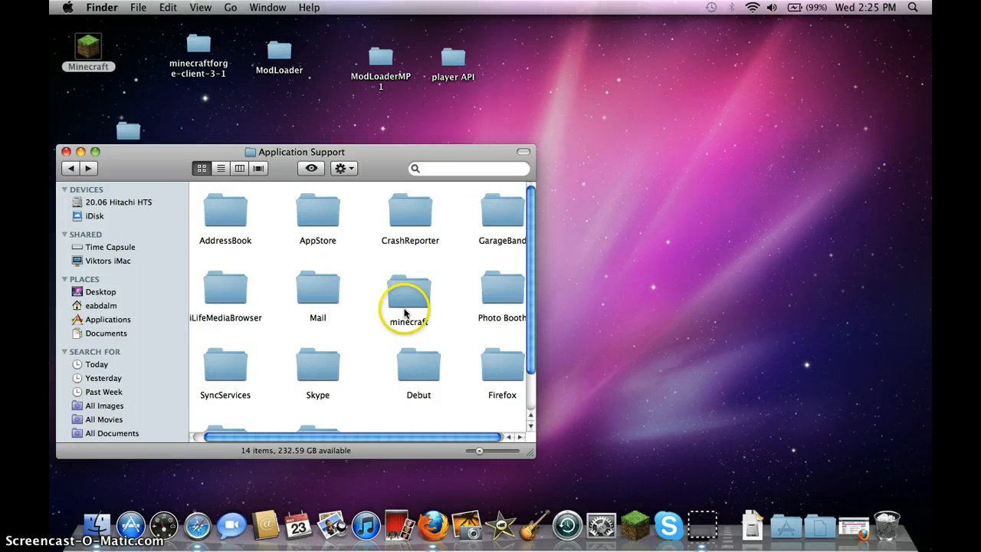
pyautogui.doubleClick(409, 294)
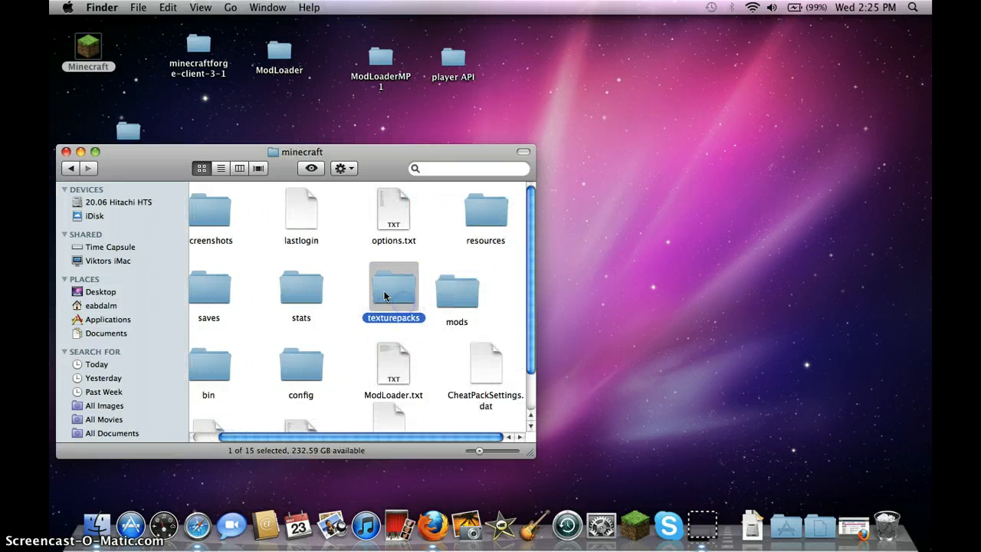
pyautogui.click(208, 364)
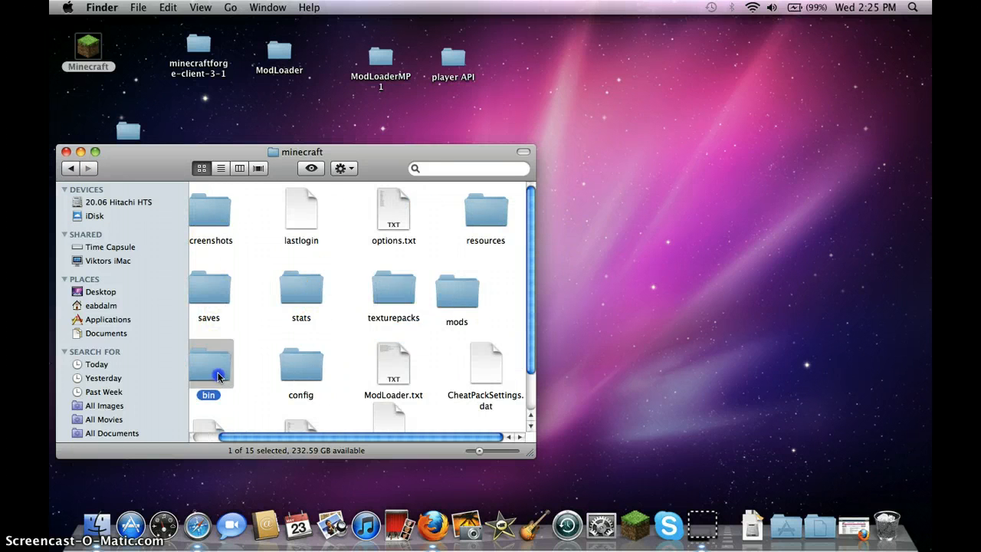
pyautogui.doubleClick(211, 364)
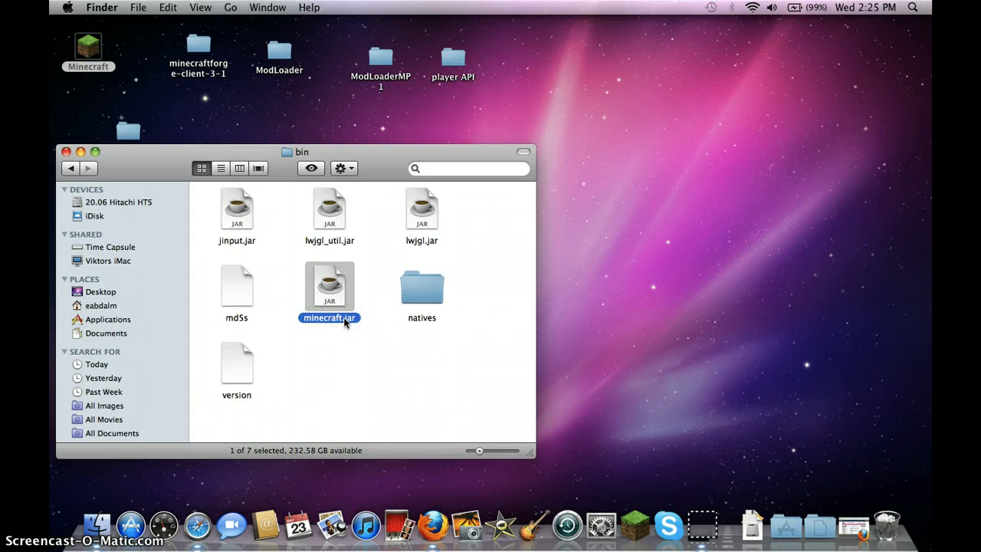
# Rename minecraft.jar to minecraft.jar.zip, accept .zip, and unpack it into a minecraft.jar folder
pyautogui.click(330, 318)
pyautogui.write('.zip')
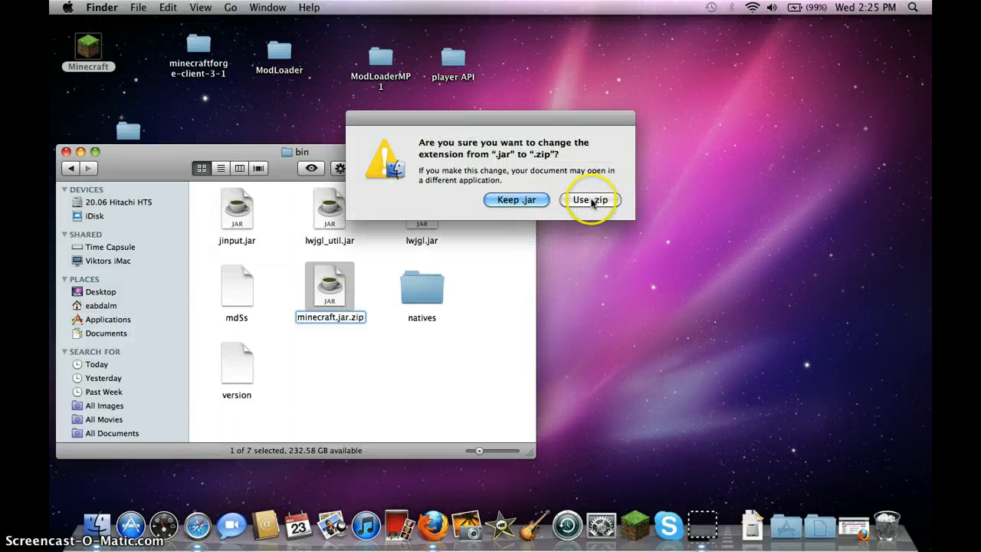
pyautogui.click(591, 199)
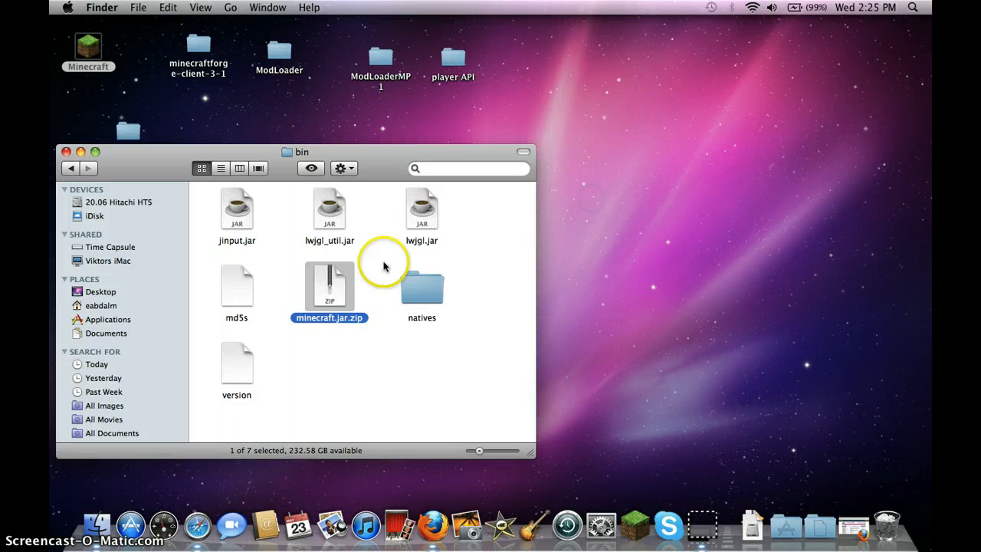
pyautogui.rightClick(330, 285)
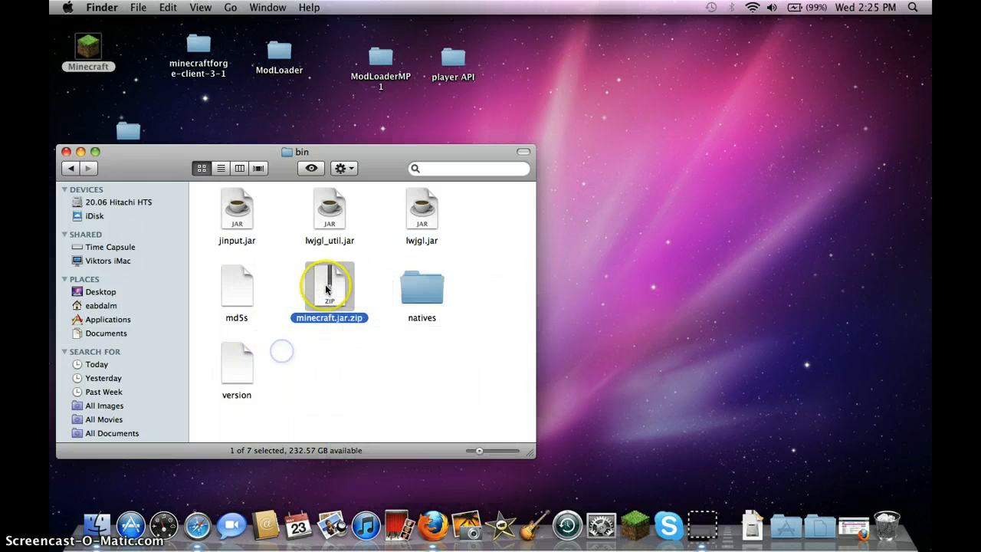
pyautogui.doubleClick(329, 285)
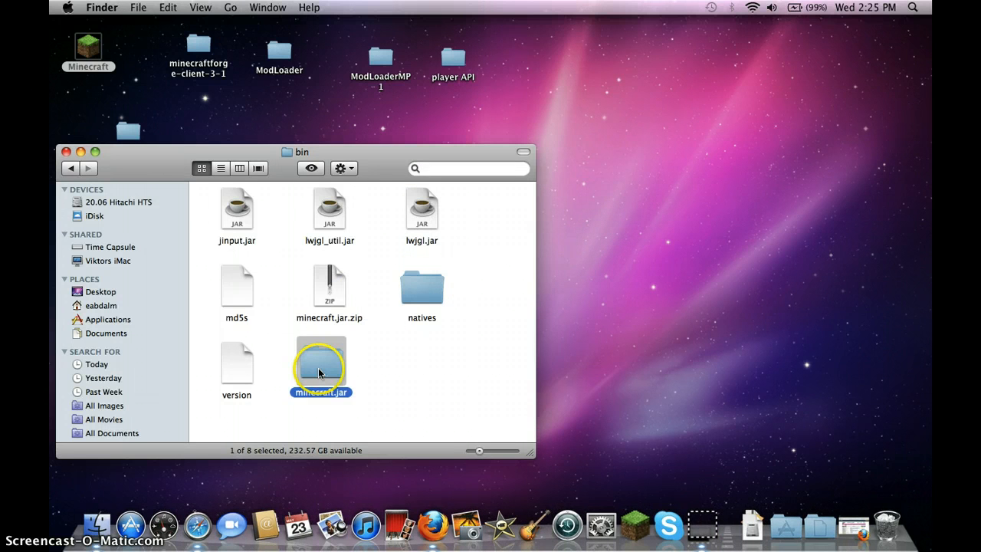
# Open the unpacked minecraft.jar folder, select META-INF in list view, and delete it
pyautogui.doubleClick(320, 363)
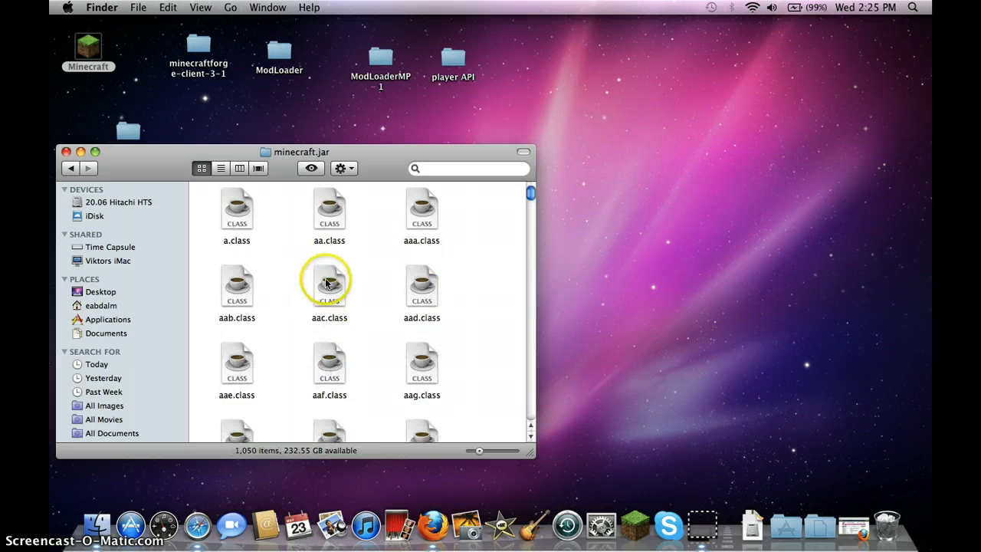
pyautogui.click(221, 168)
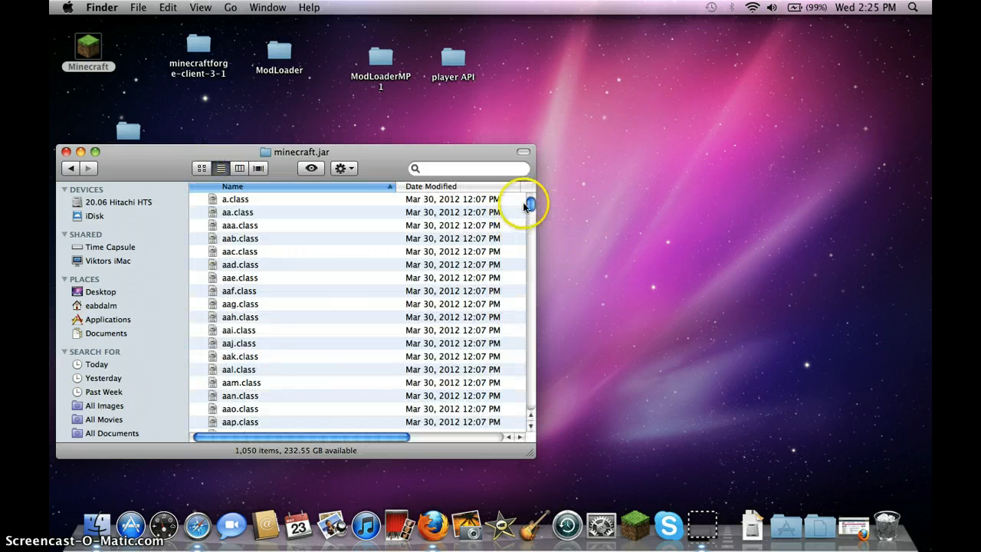
pyautogui.moveTo(527, 203); pyautogui.dragTo(527, 360)
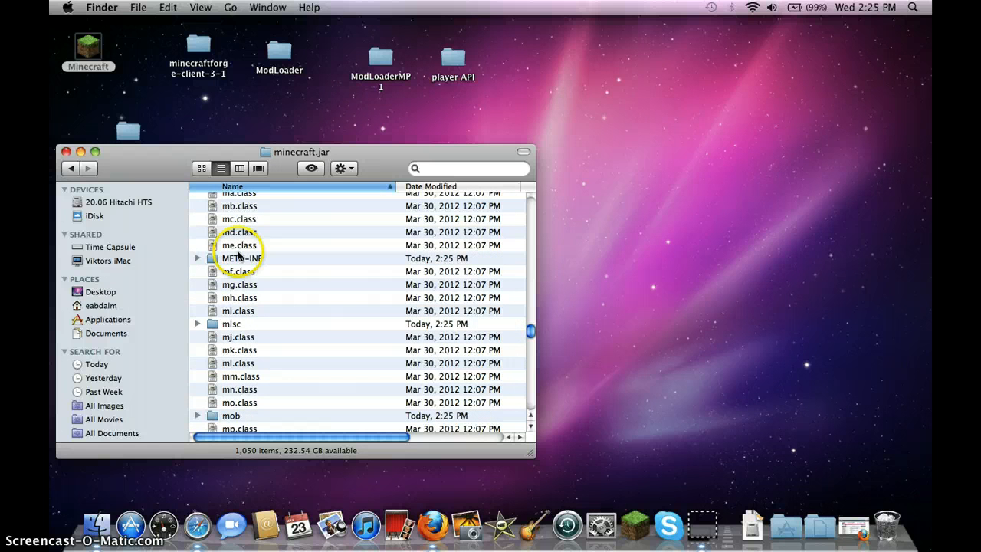
pyautogui.click(241, 259)
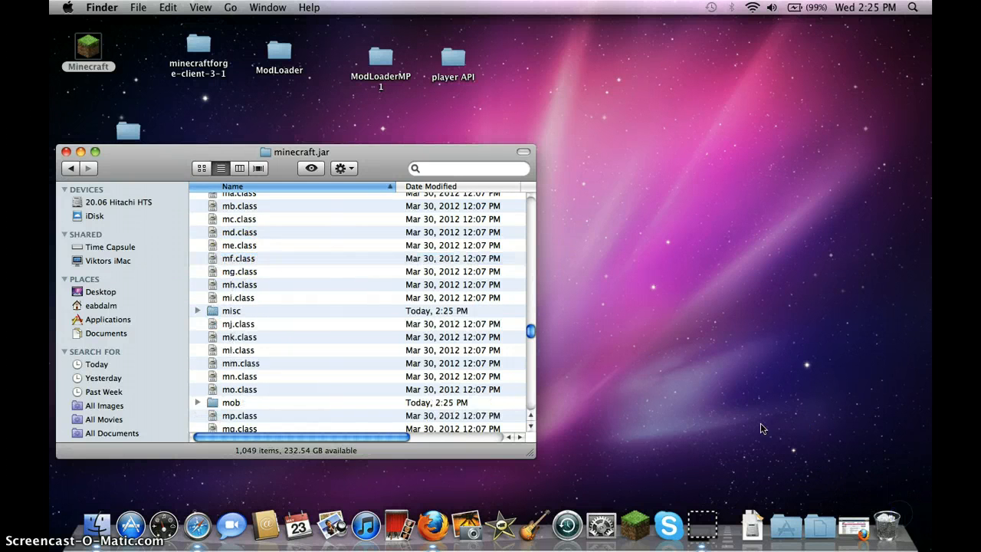
pyautogui.click(201, 168)
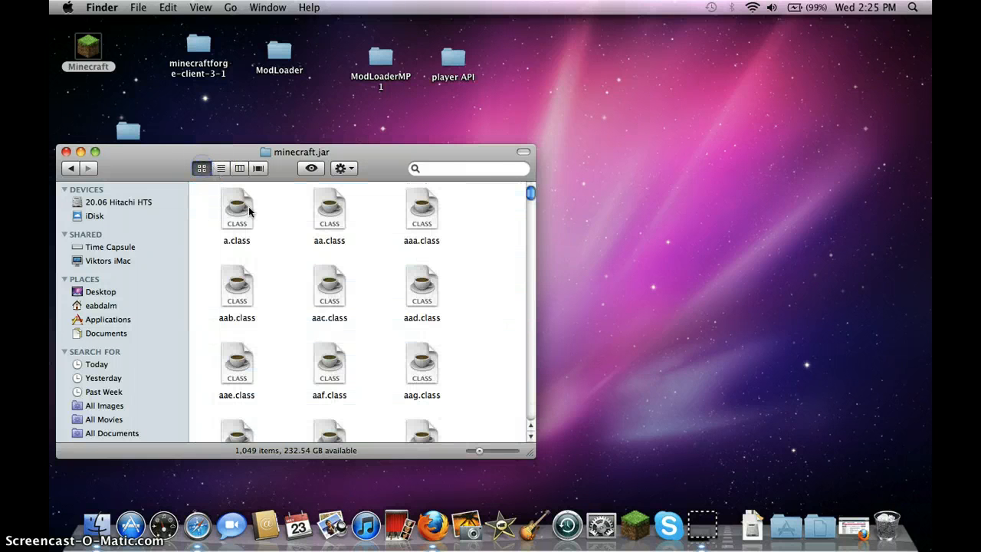
pyautogui.rightClick(276, 215)
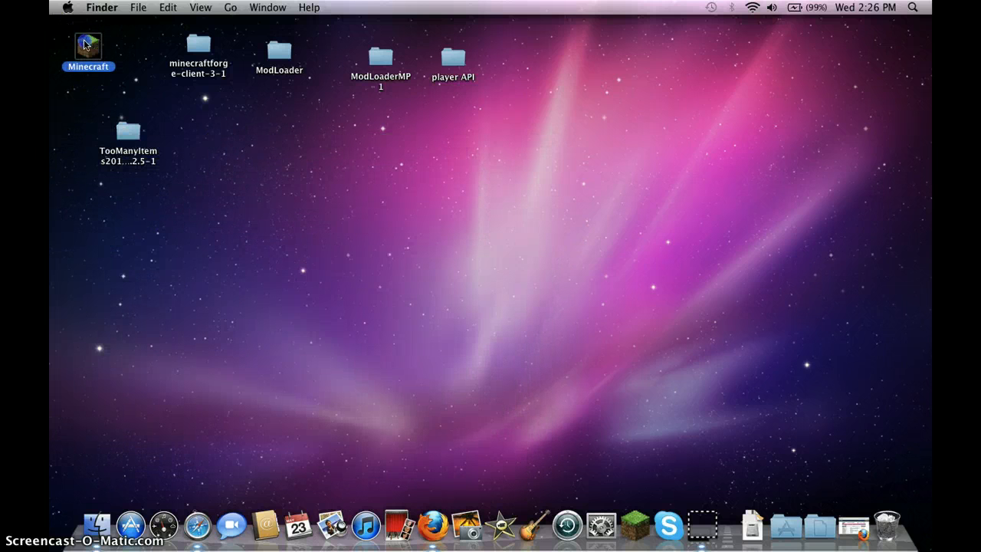
# Launch Minecraft, log in, and load the New World singleplayer save
pyautogui.doubleClick(88, 42)
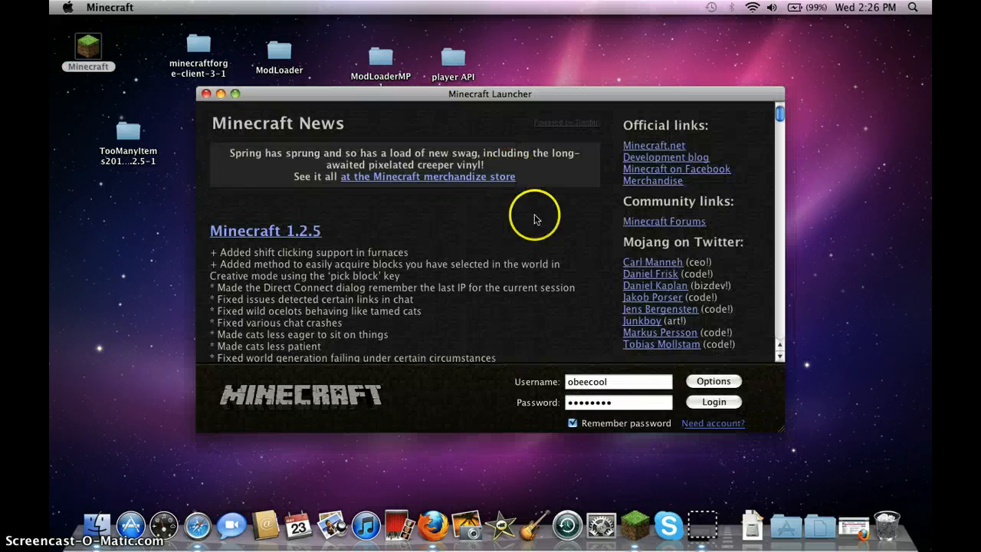
pyautogui.click(712, 401)
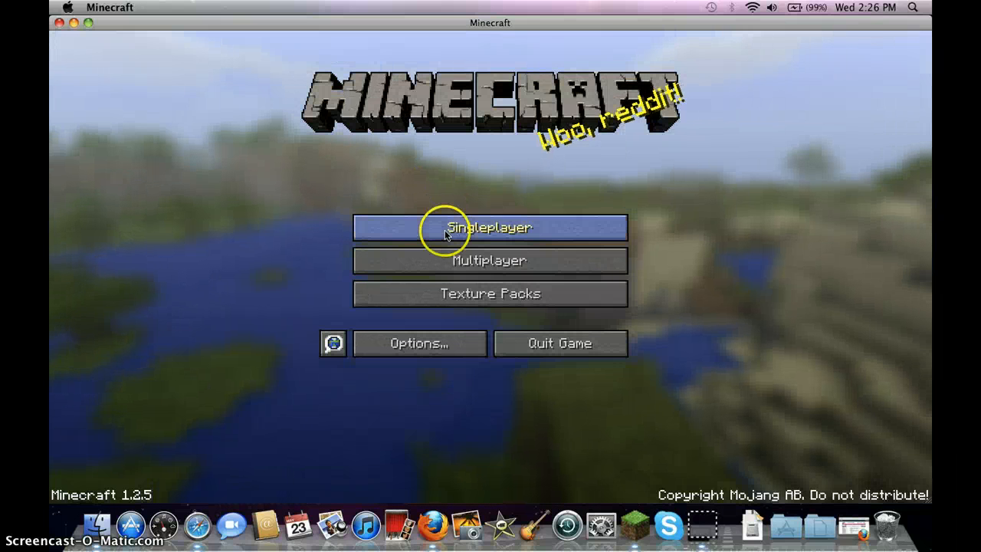
pyautogui.click(490, 227)
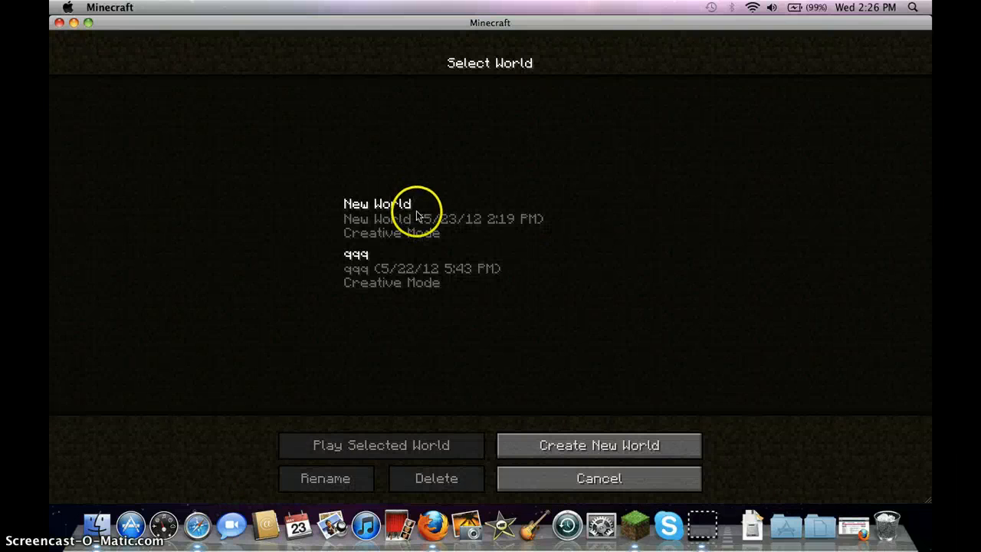
pyautogui.click(378, 445)
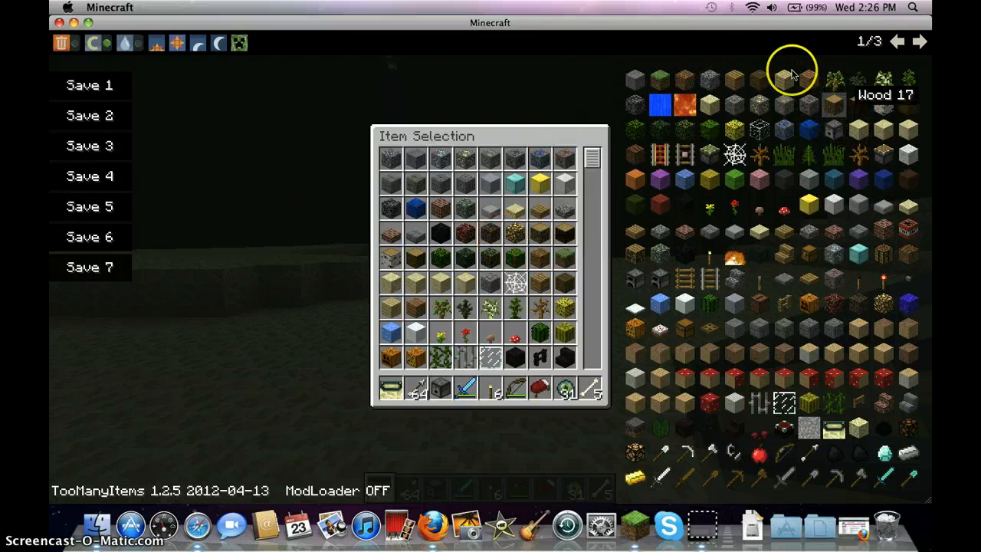
pyautogui.moveTo(479, 233)
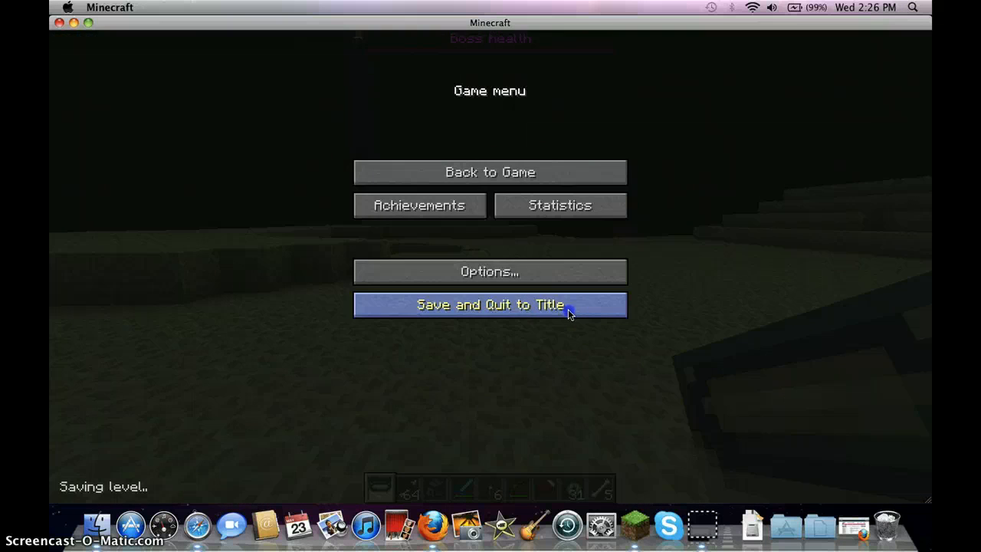
# Save the world and quit to the Minecraft title screen
pyautogui.click(489, 305)
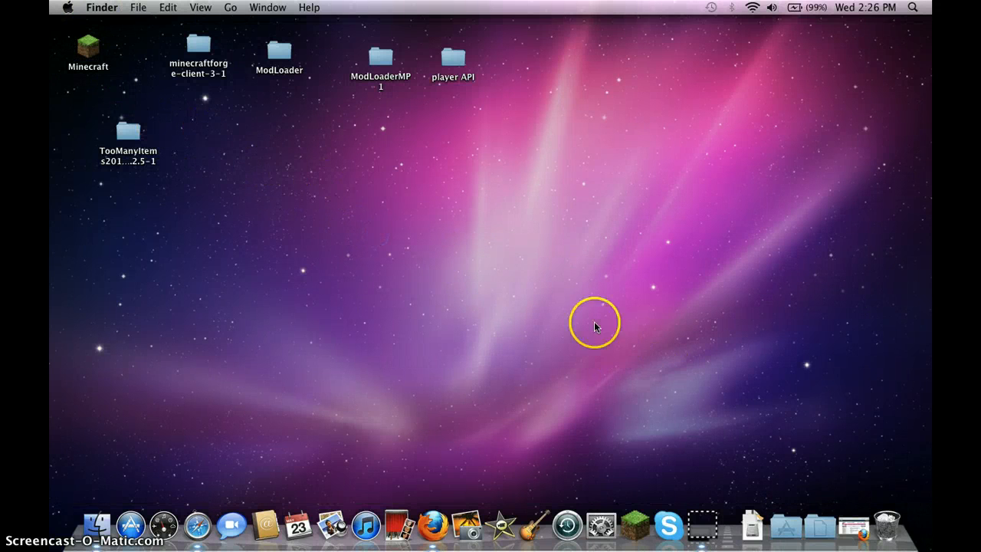
pyautogui.moveTo(707, 527)
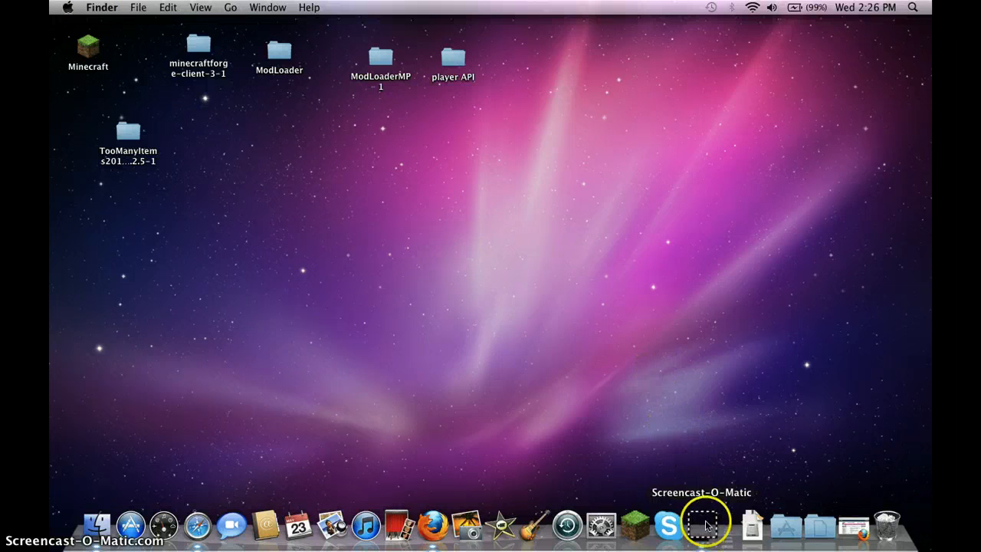